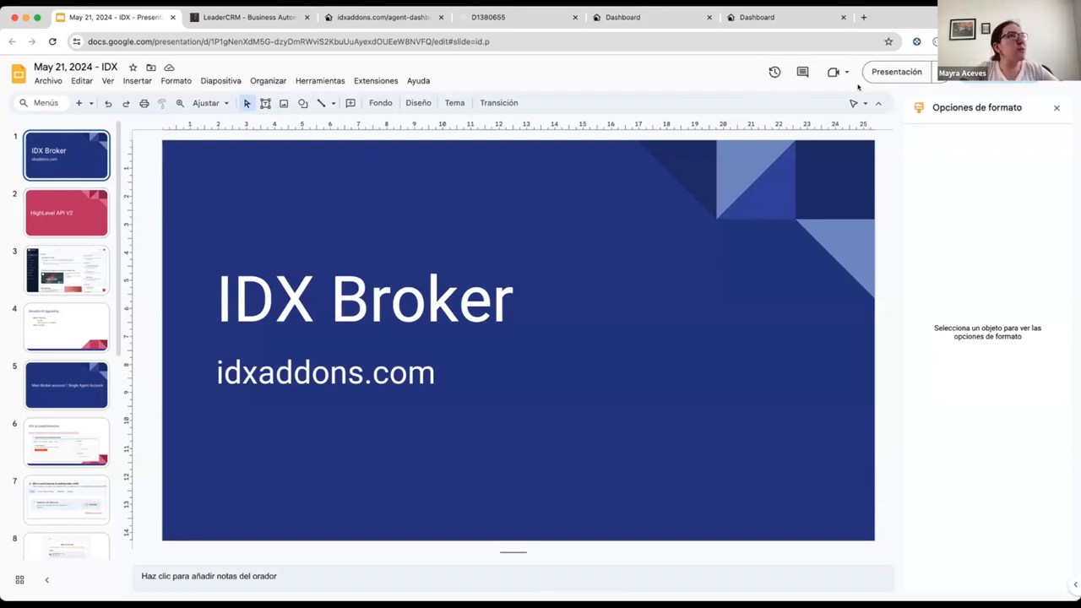
Step: Start presenting the IDX Broker deck full screen from the toolbar
click(896, 70)
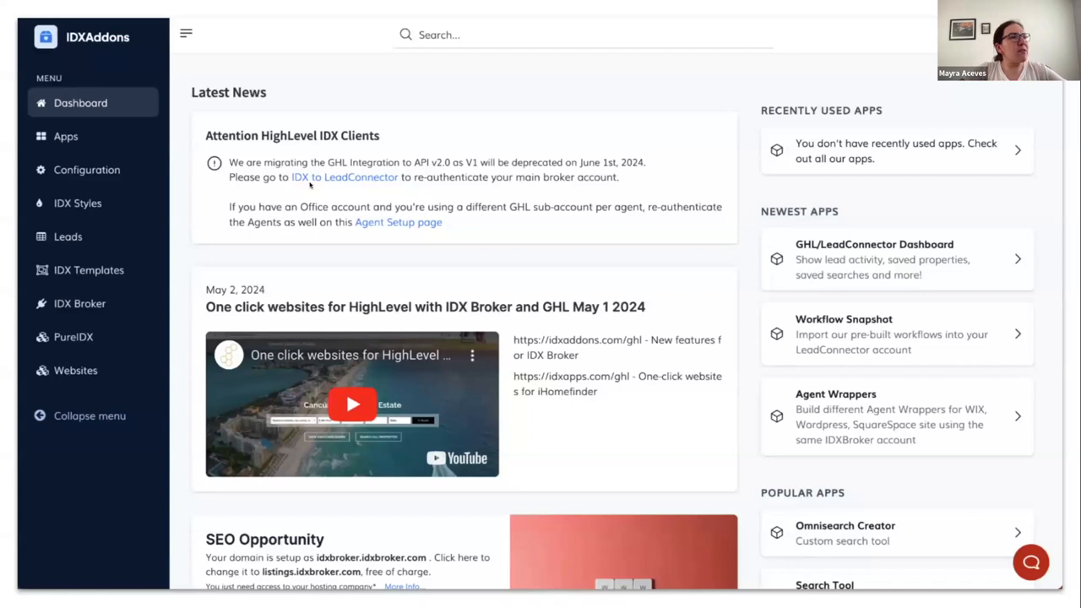
mouse_move(917, 179)
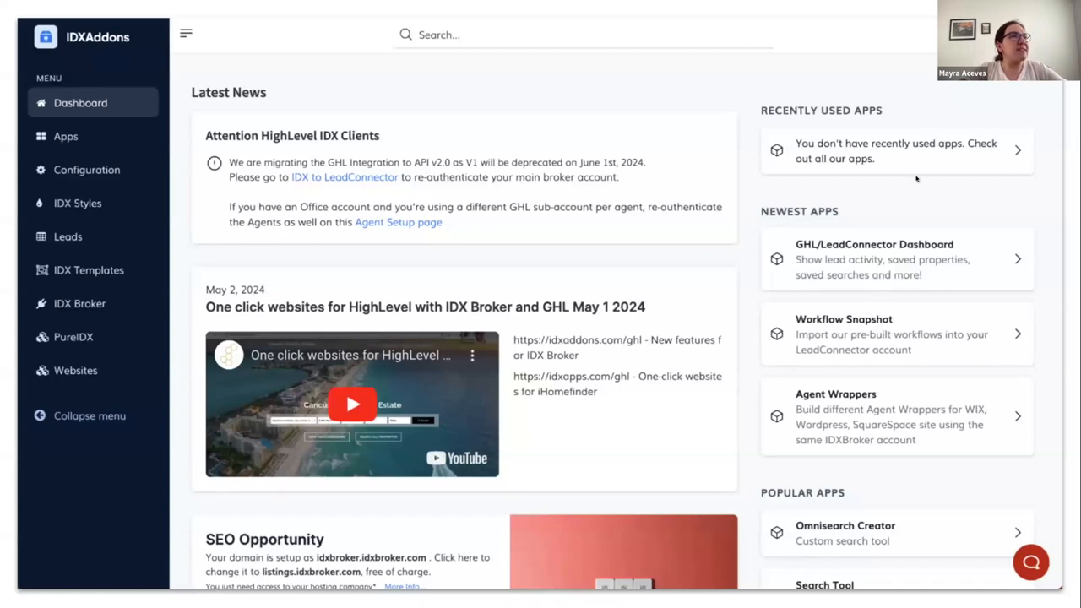
mouse_move(408, 125)
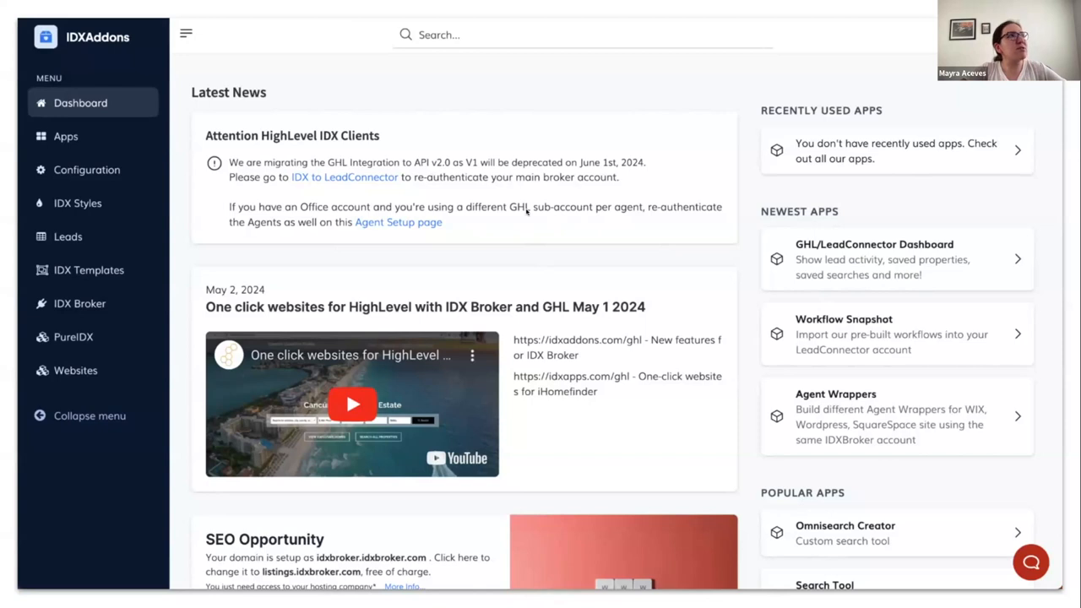
mouse_move(575, 189)
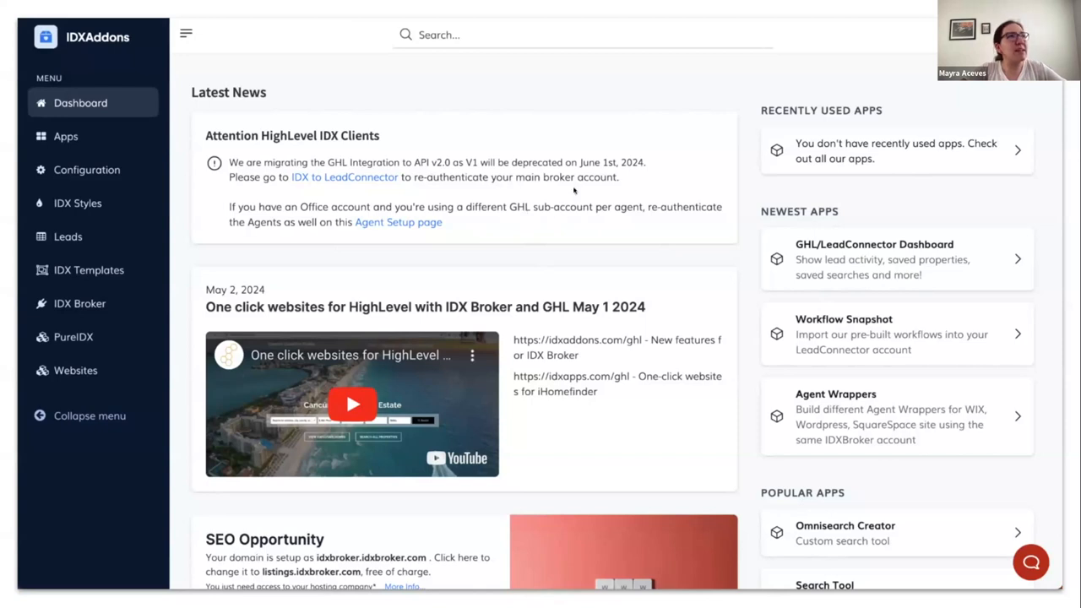
mouse_move(709, 194)
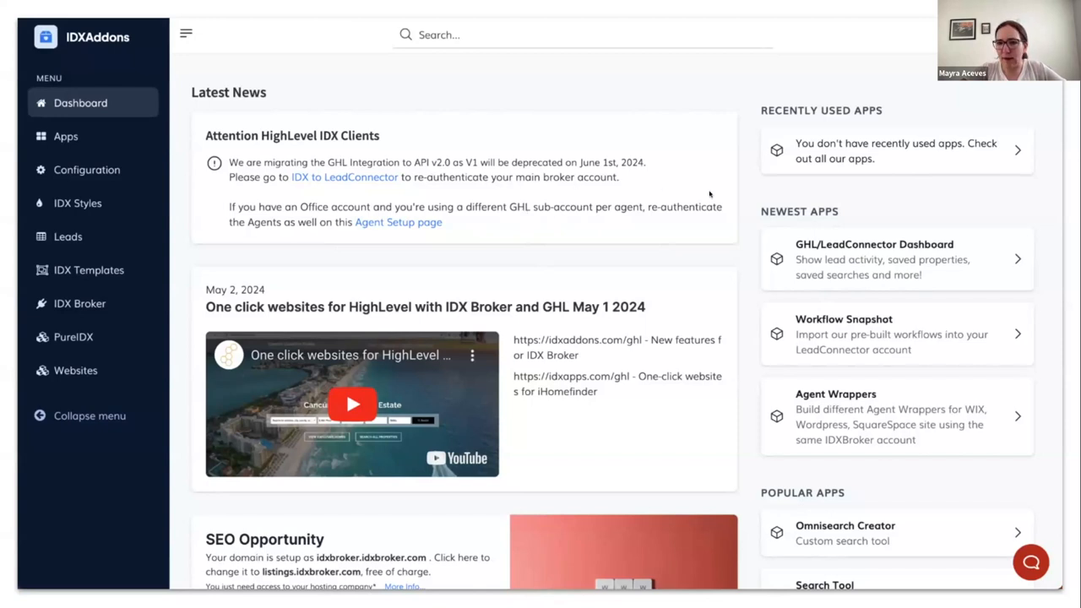
mouse_move(415, 177)
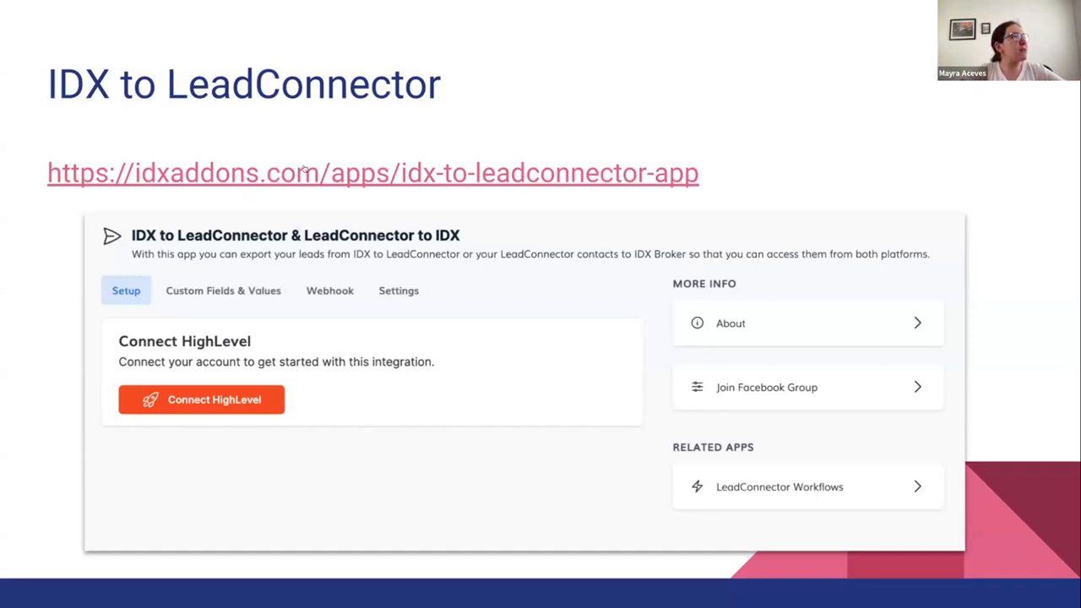
mouse_move(410, 447)
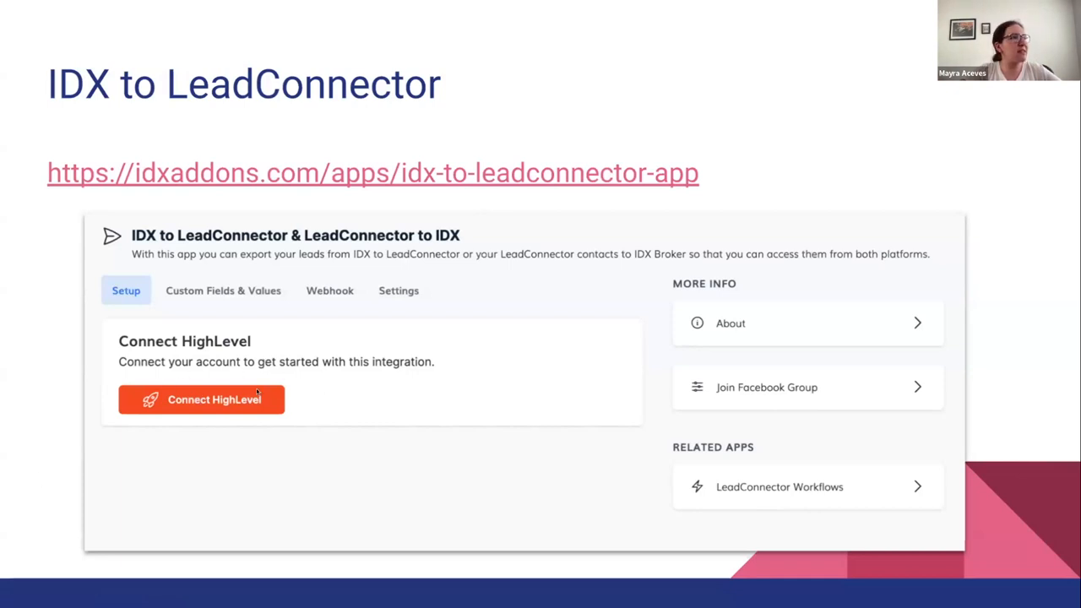
Step: Advance the slideshow to the Select an Account screenshot listing DEMO IDXGuys - API V2
click(201, 399)
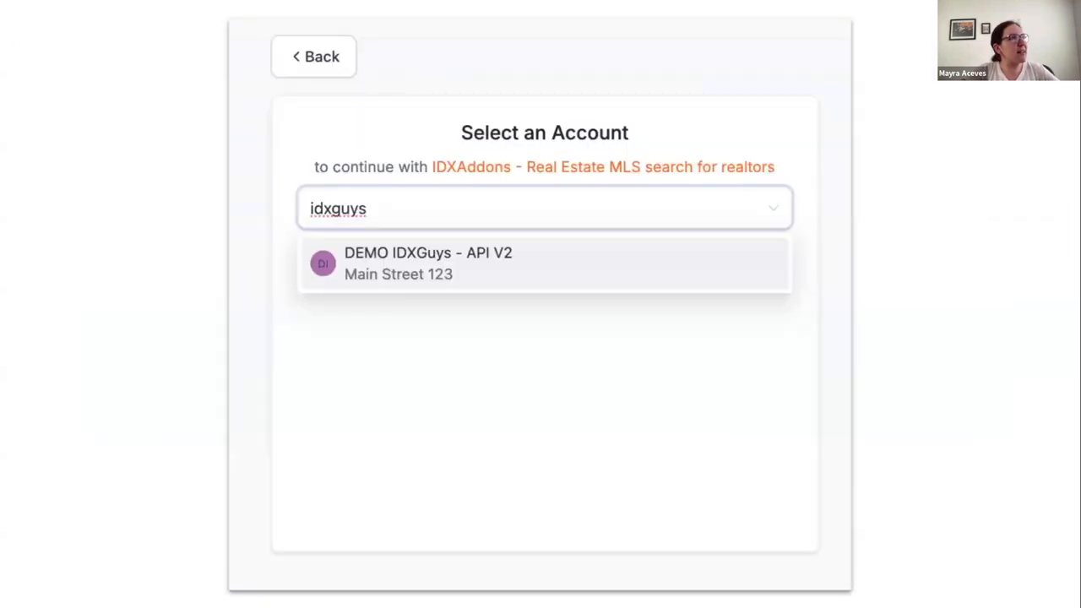
mouse_move(583, 204)
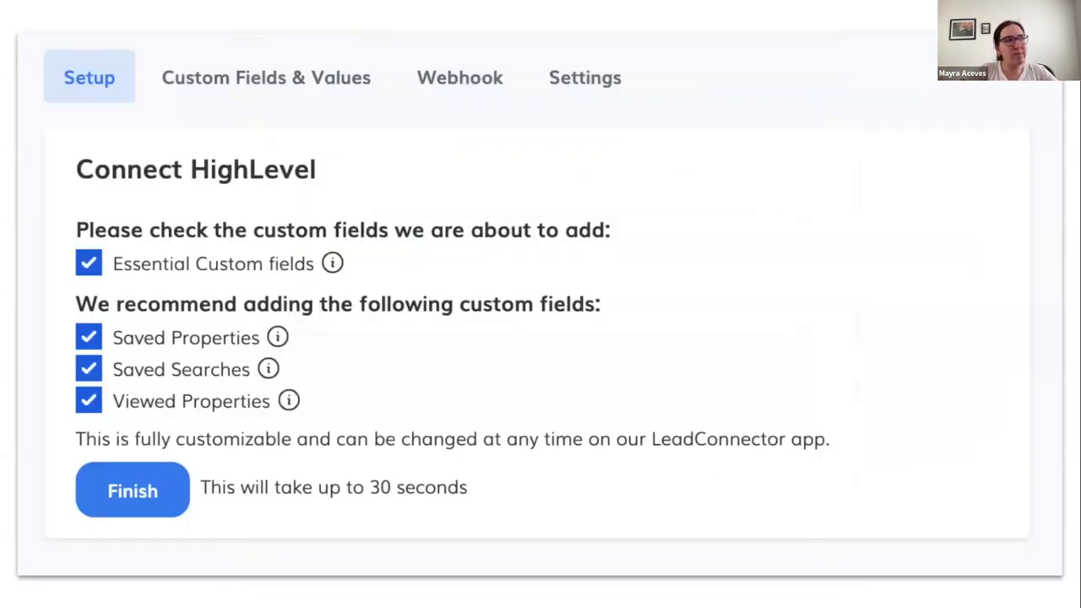
mouse_move(92, 33)
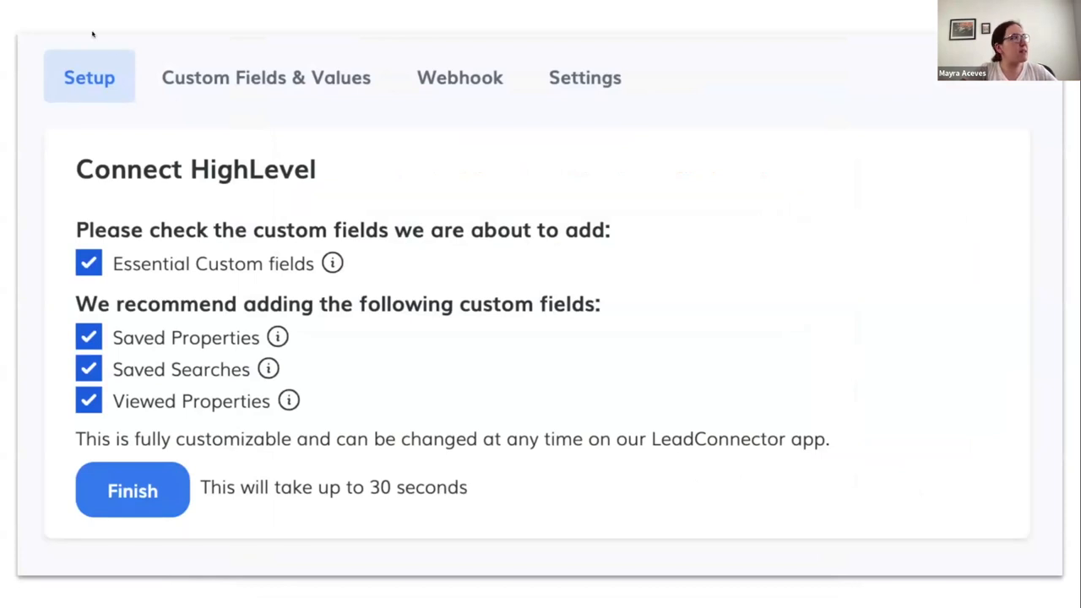
mouse_move(484, 297)
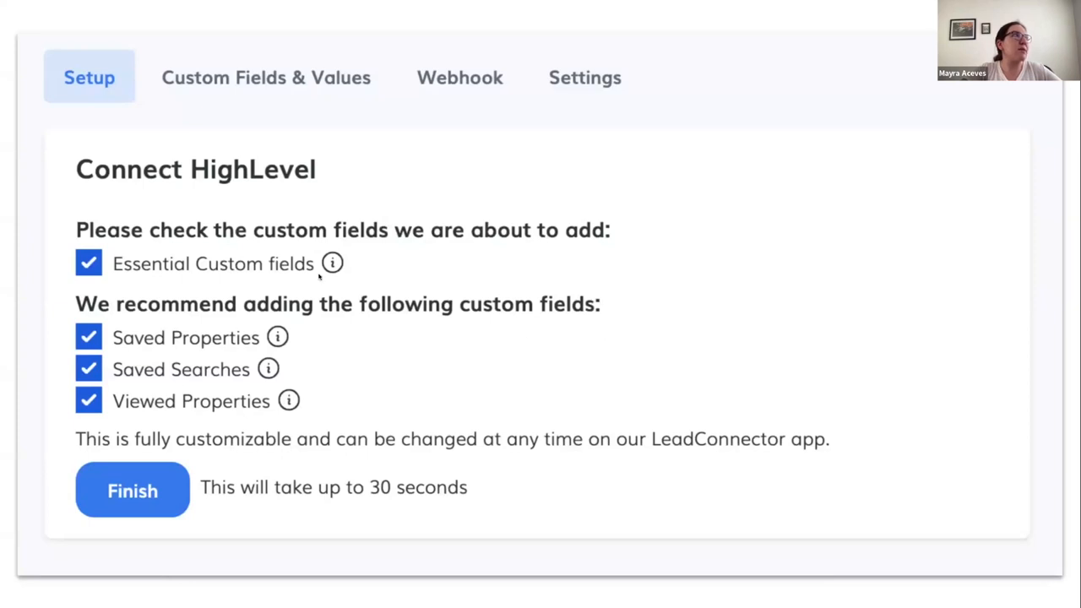
mouse_move(404, 379)
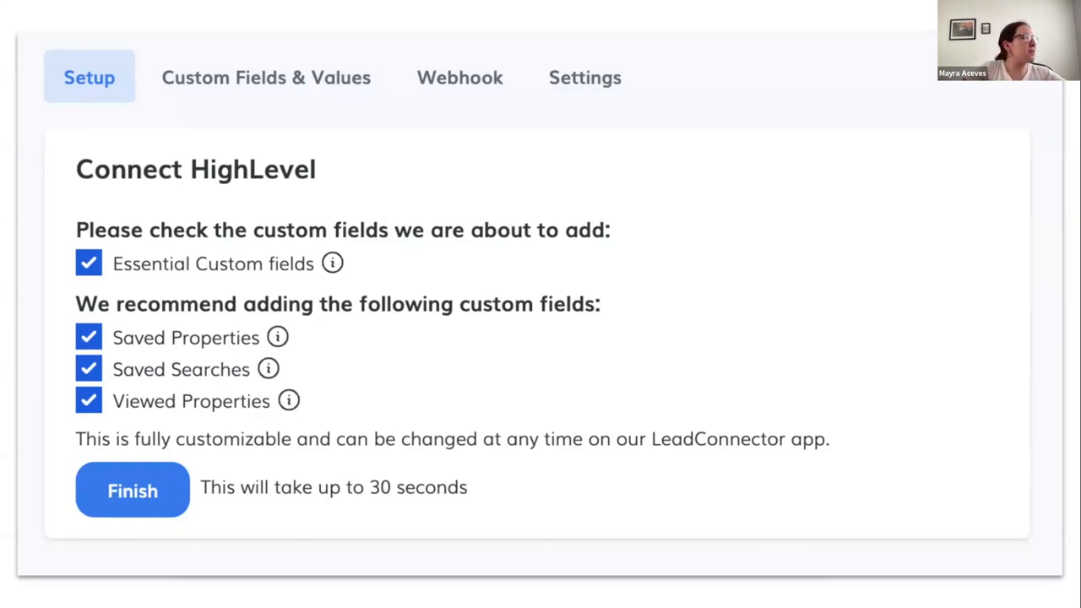
Step: Advance past the Connect HighLevel custom fields slides to the slide marked Connected
click(132, 490)
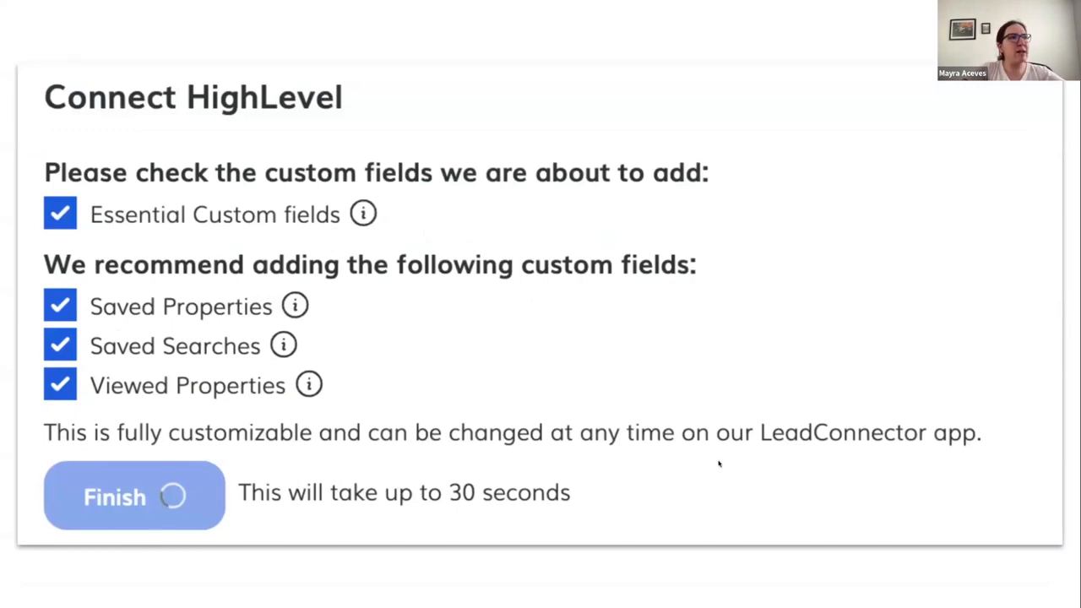
click(133, 496)
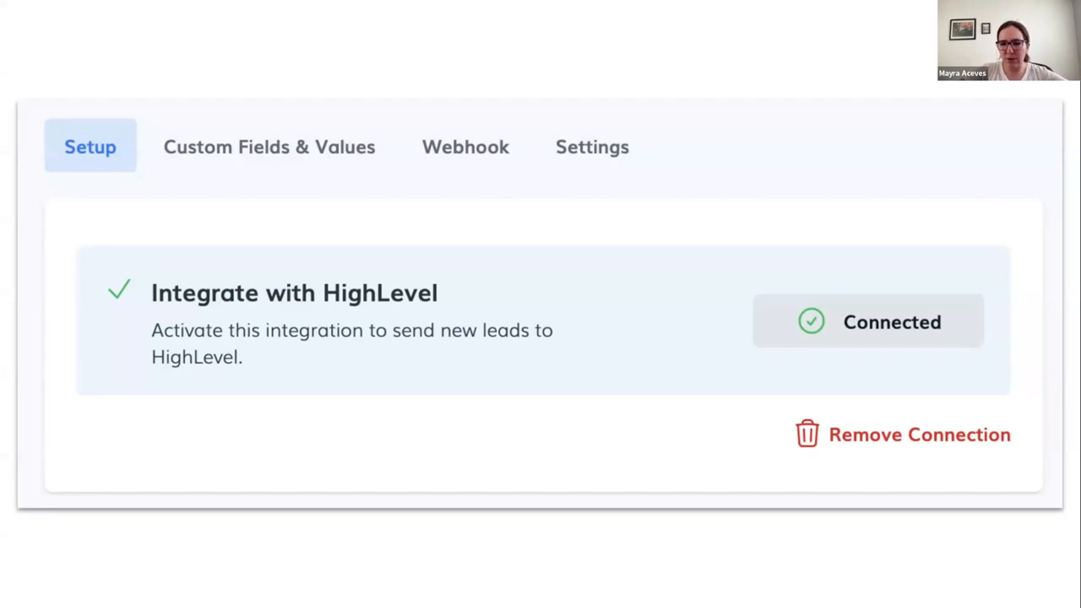
mouse_move(902, 434)
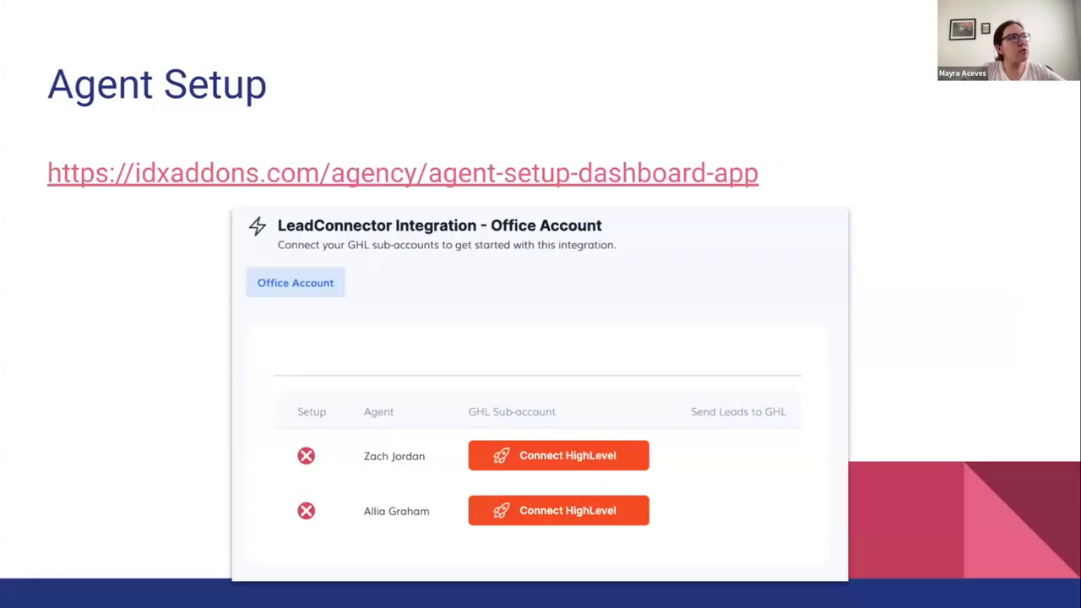
mouse_move(524, 306)
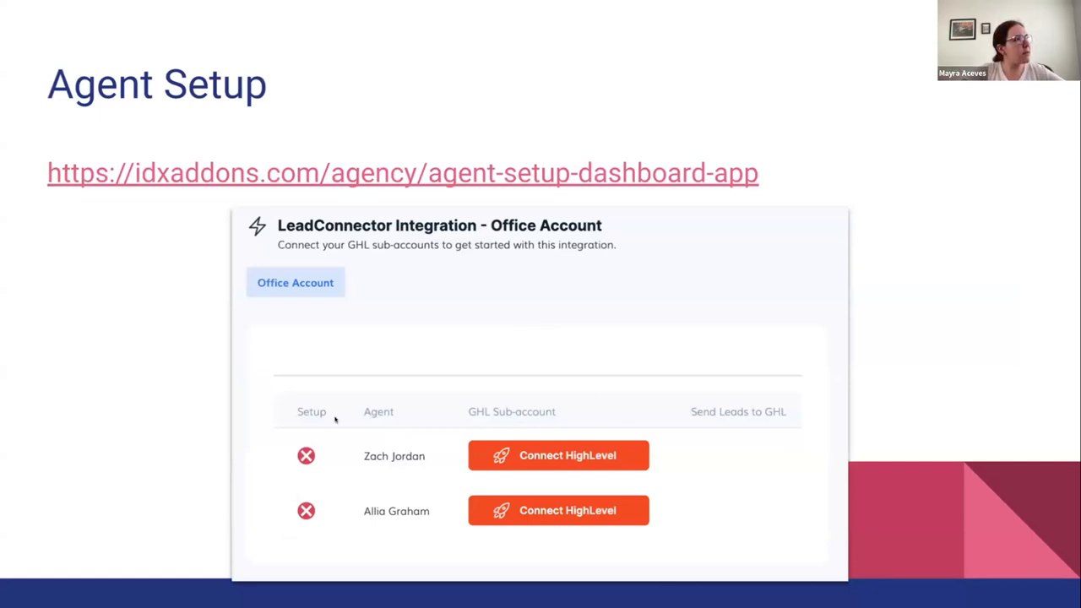
mouse_move(507, 476)
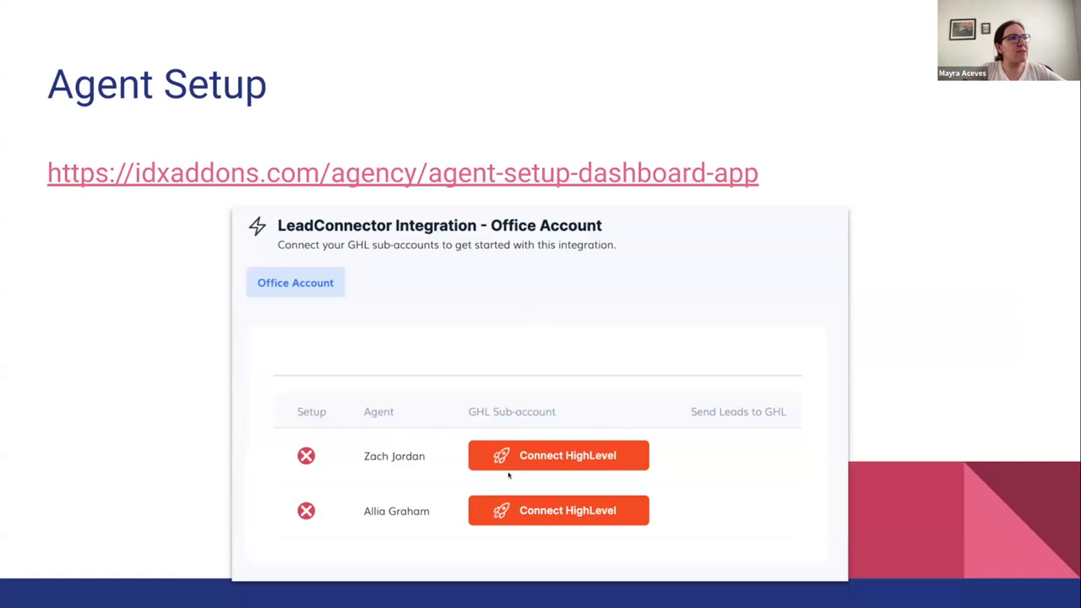